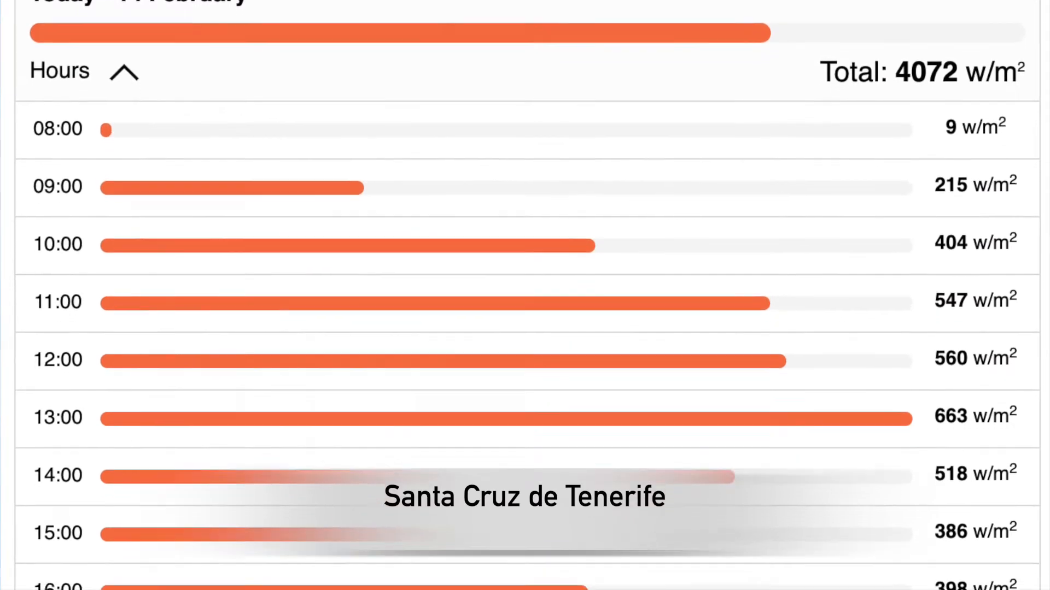
{"action": "scroll", "scroll_direction": "down", "scroll_amount": 3}
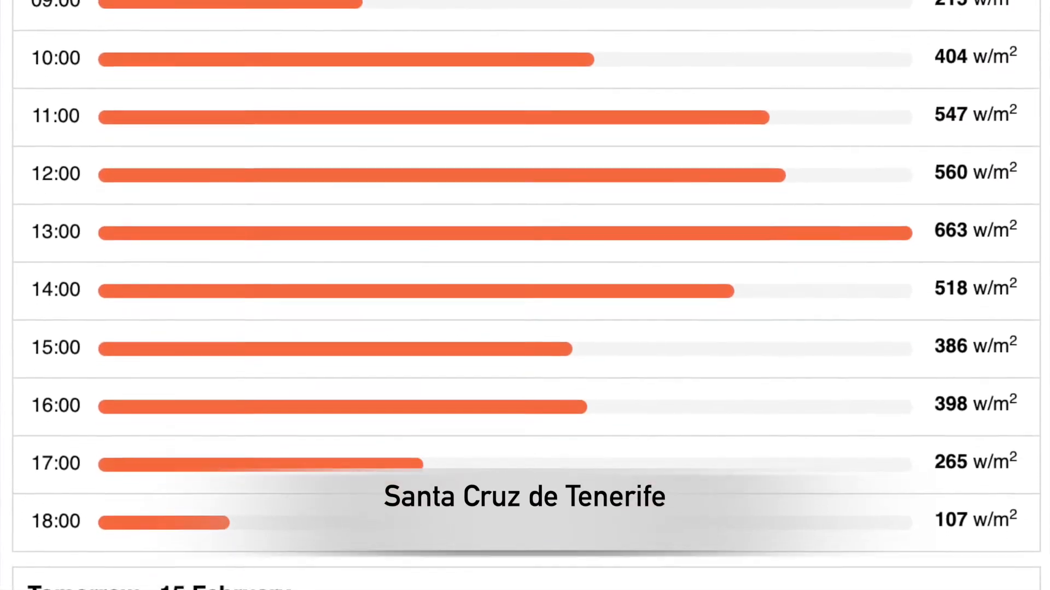
{"action": "scroll", "scroll_direction": "down", "scroll_amount": 3}
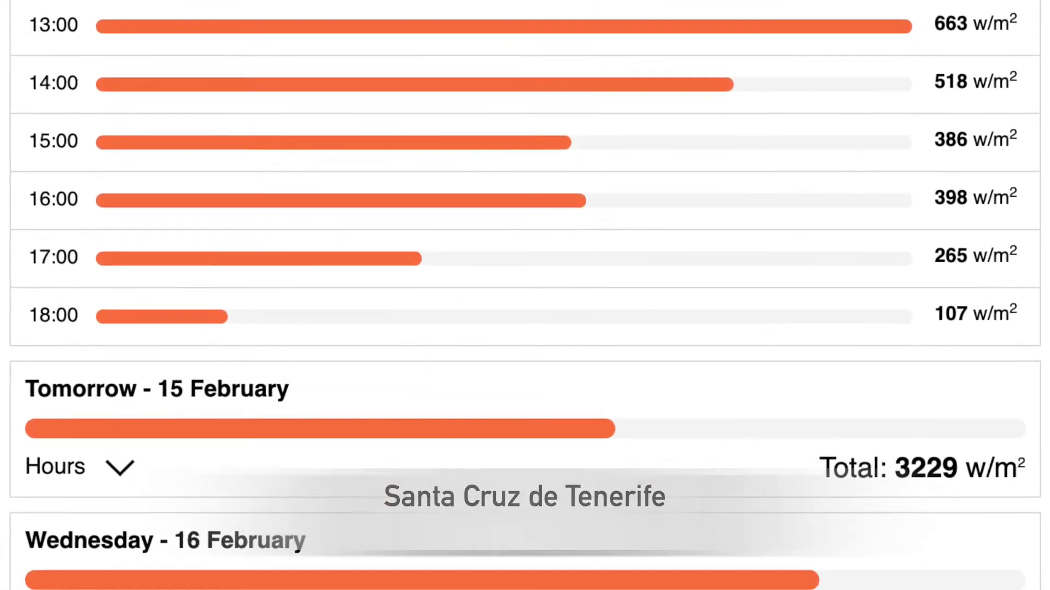
{"action": "scroll", "scroll_direction": "down", "scroll_amount": 3}
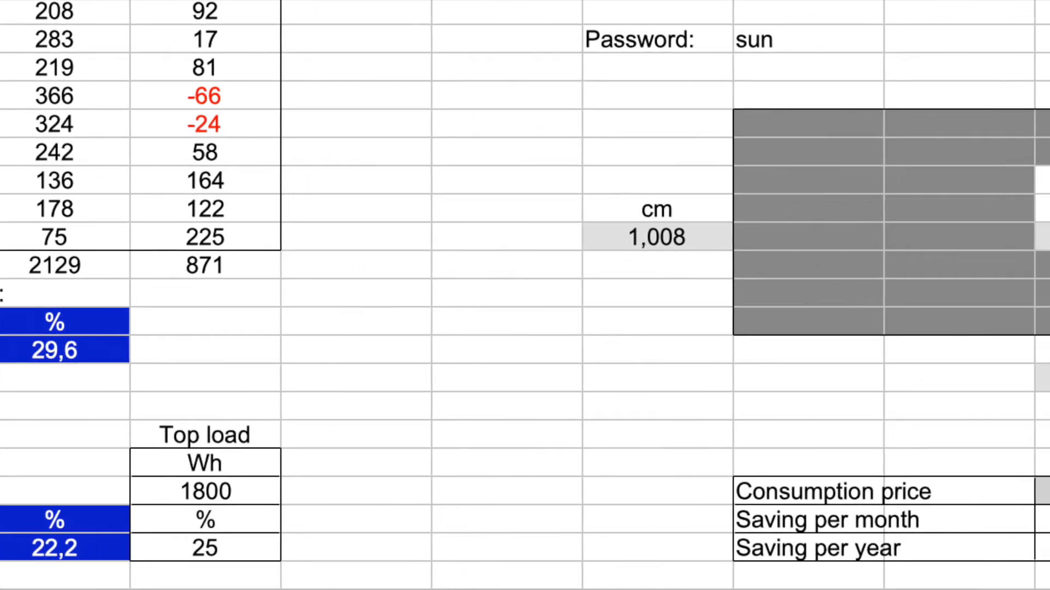
{"action": "scroll", "scroll_direction": "right", "scroll_amount": 3}
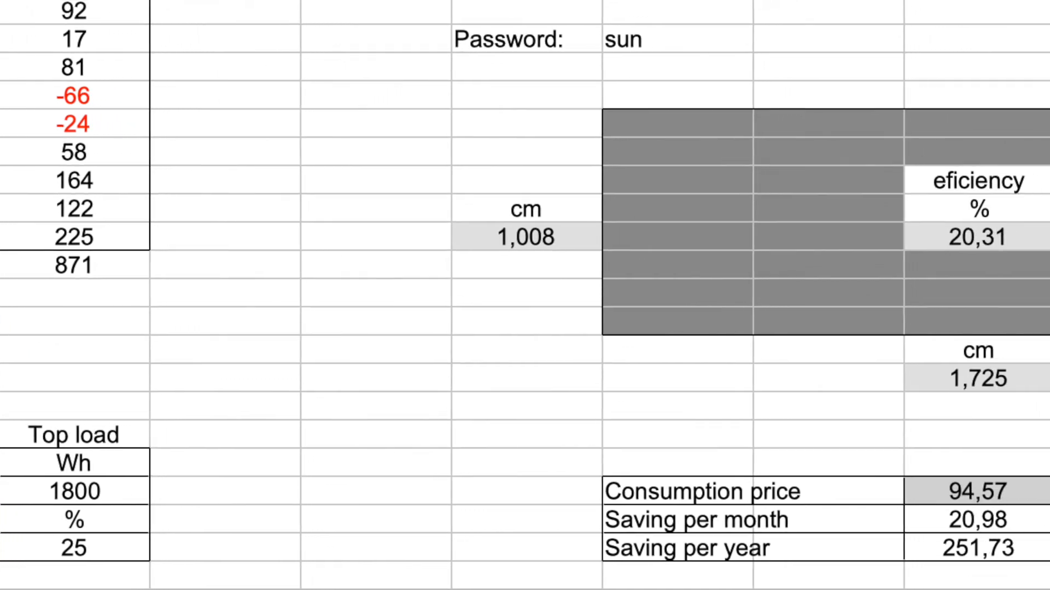
{"action": "scroll", "scroll_direction": "right", "scroll_amount": 3}
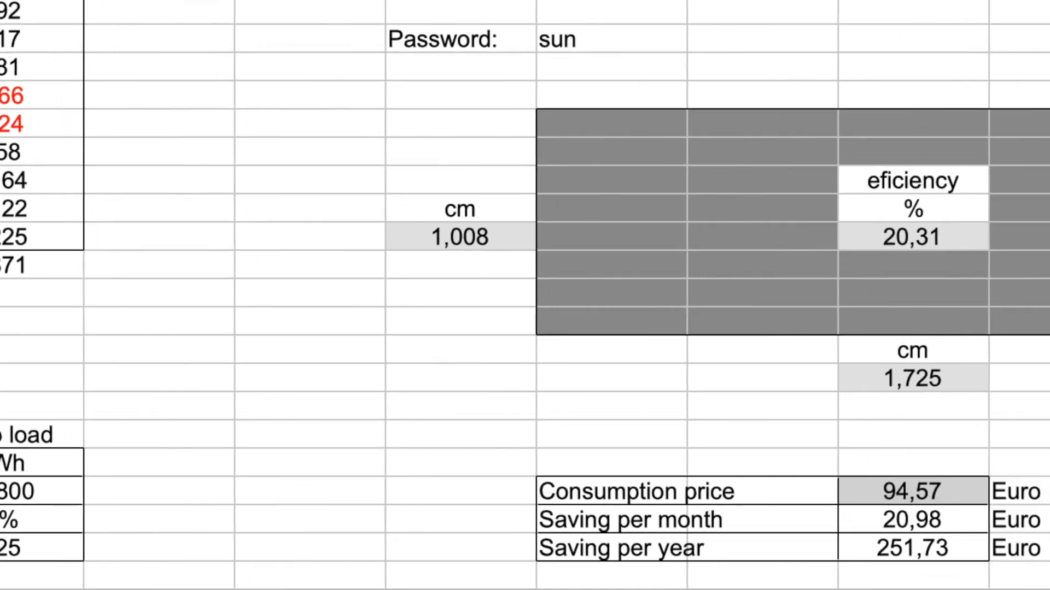